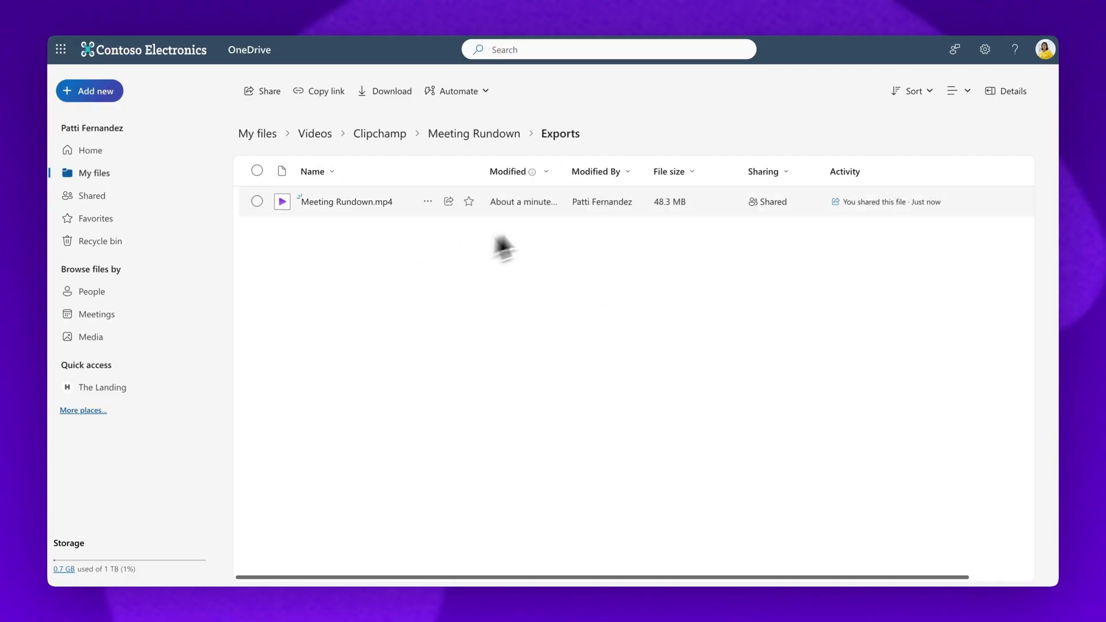
mouse_move(448, 274)
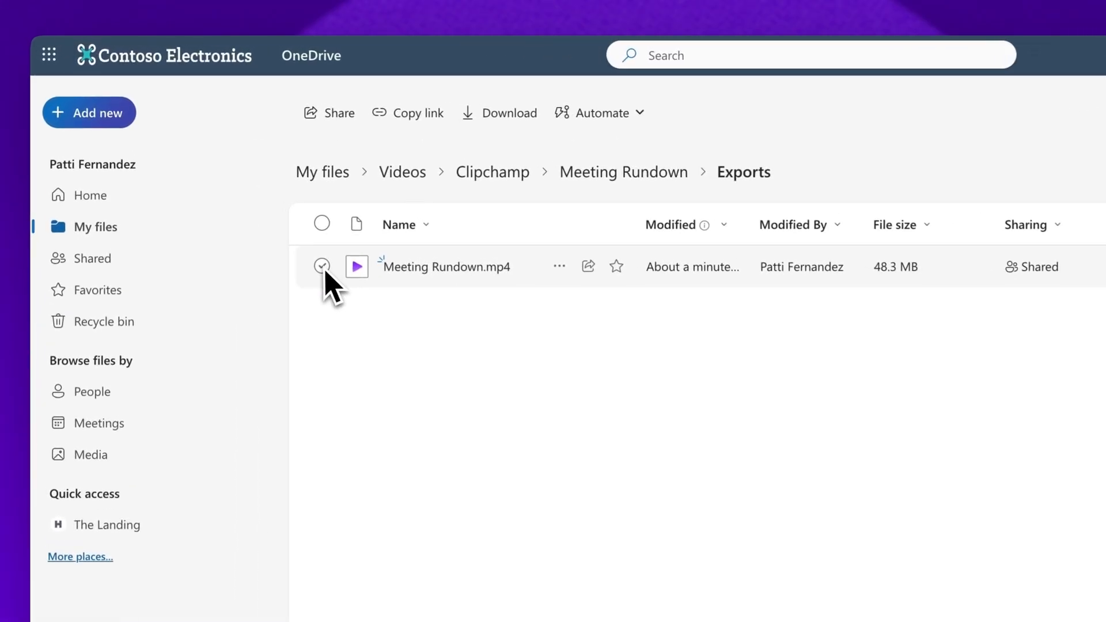
Select Meeting Rundown.mp4 in the Exports folder for sharing
click(323, 266)
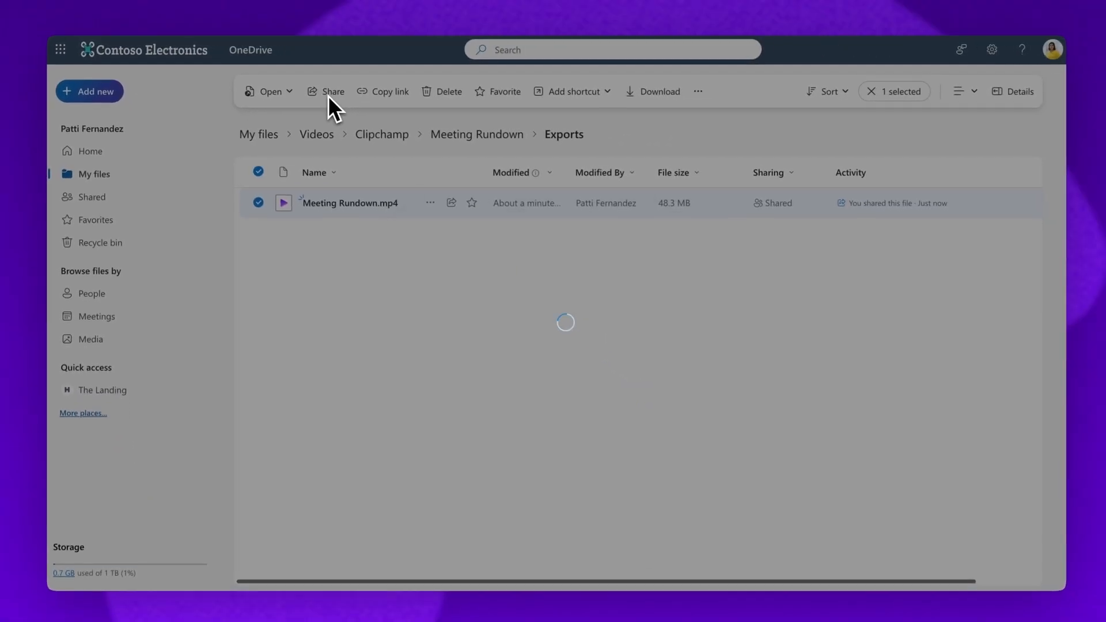
Copy an anyone-can-edit share link for Meeting Rundown.mp4
click(331, 91)
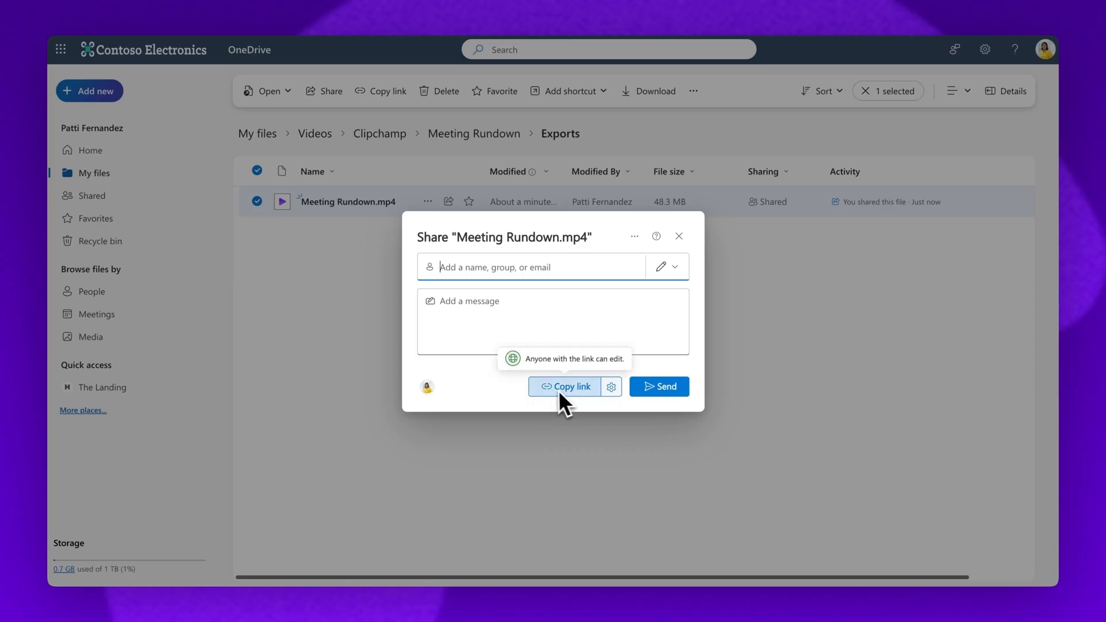
click(567, 386)
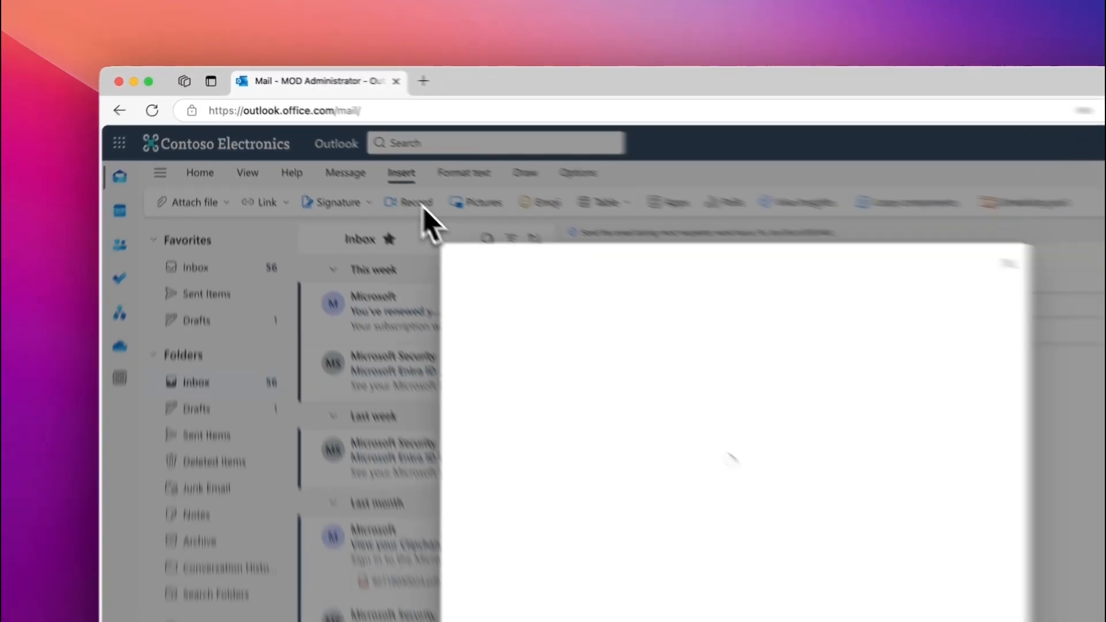
Begin capturing a webcam video from the email's Record option
click(408, 203)
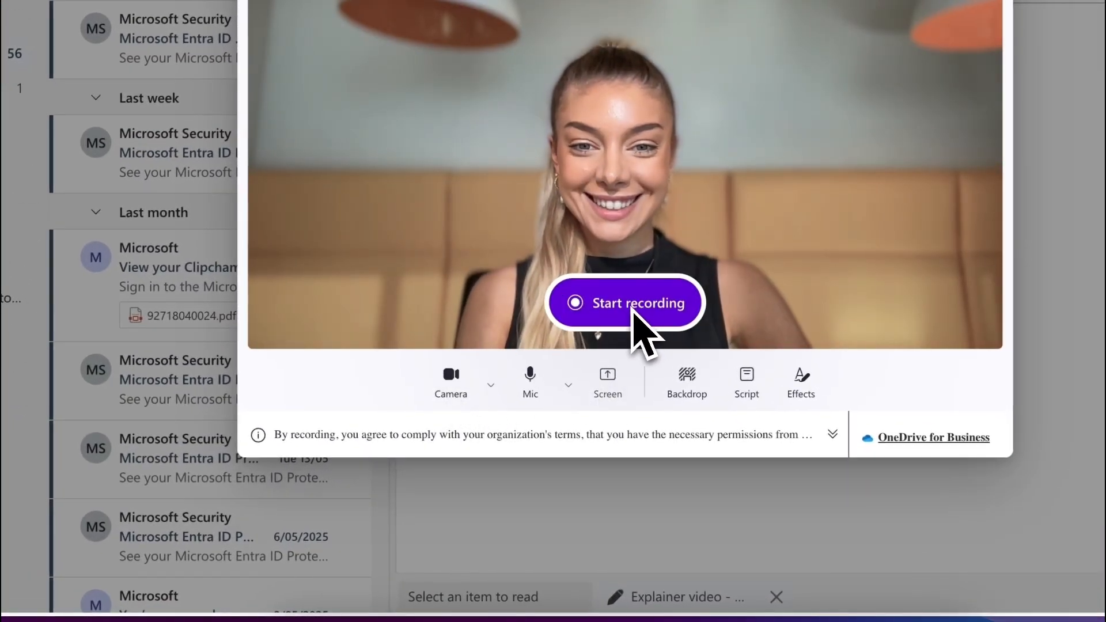
click(623, 303)
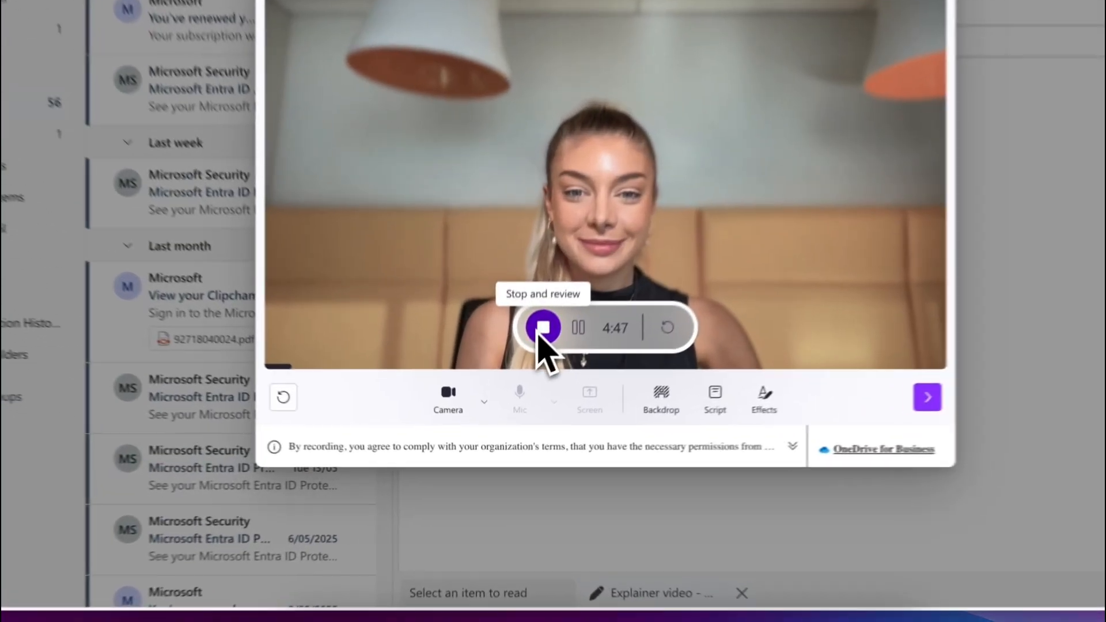
Stop the 12-second webcam clip, review it, and send it for processing
click(541, 326)
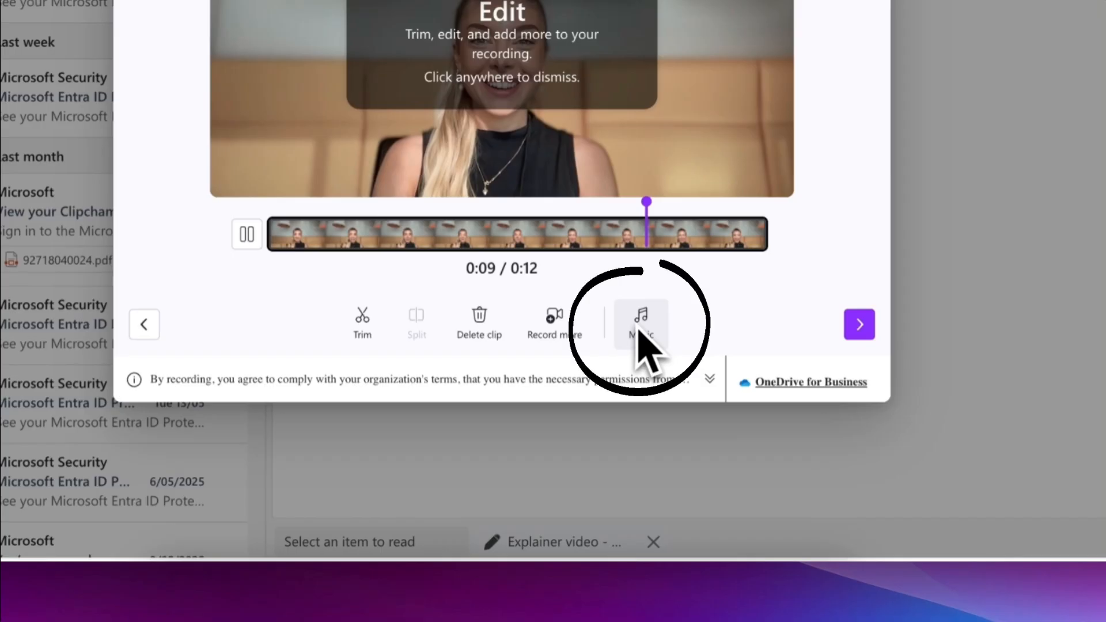
click(859, 325)
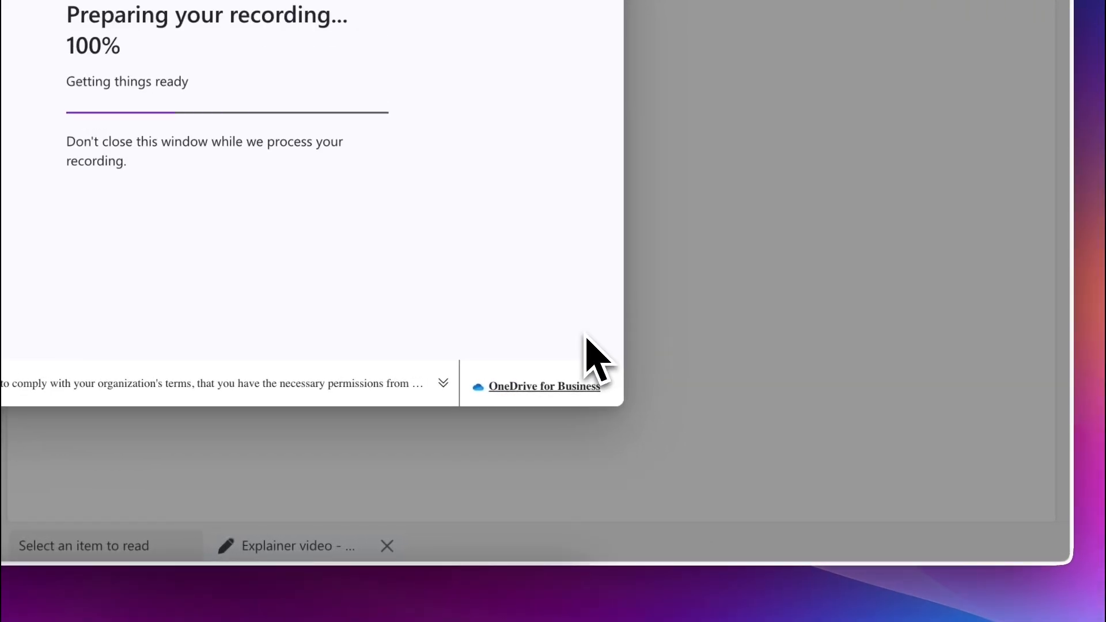